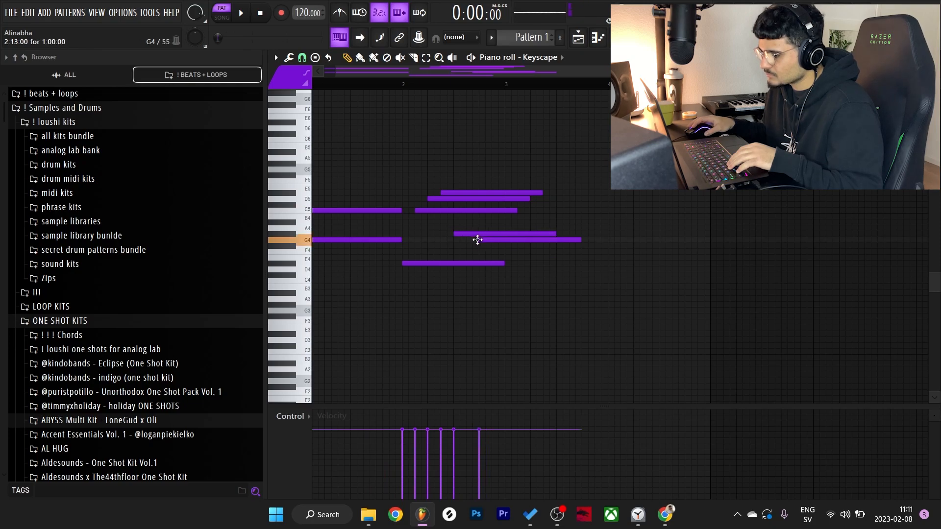
# - Draw the Keyscape chord notes, then add and lengthen low bass notes around C3–E3
pyautogui.click(244, 14)
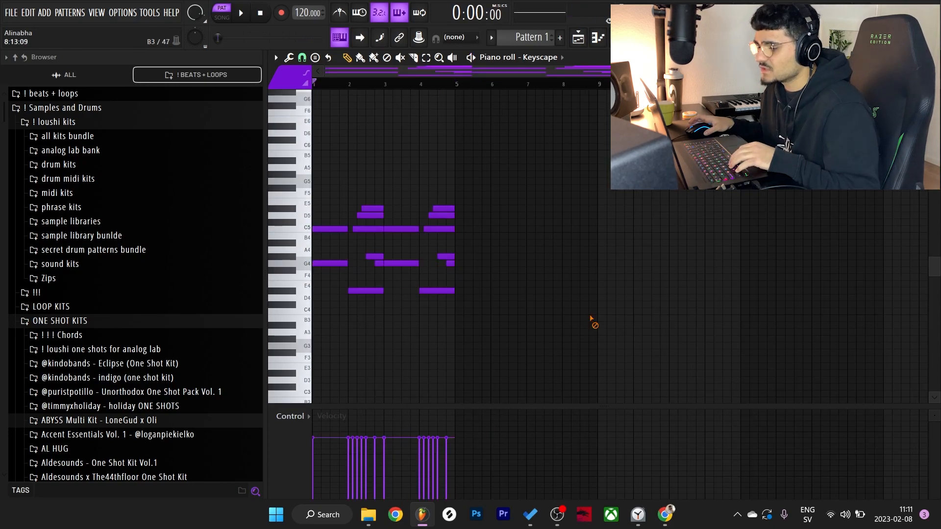
pyautogui.scroll(-3)
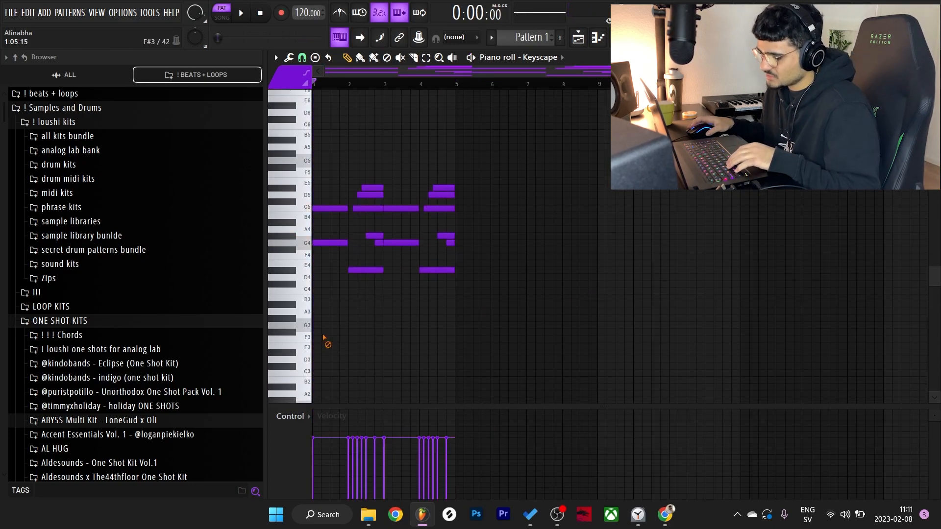
pyautogui.click(322, 371)
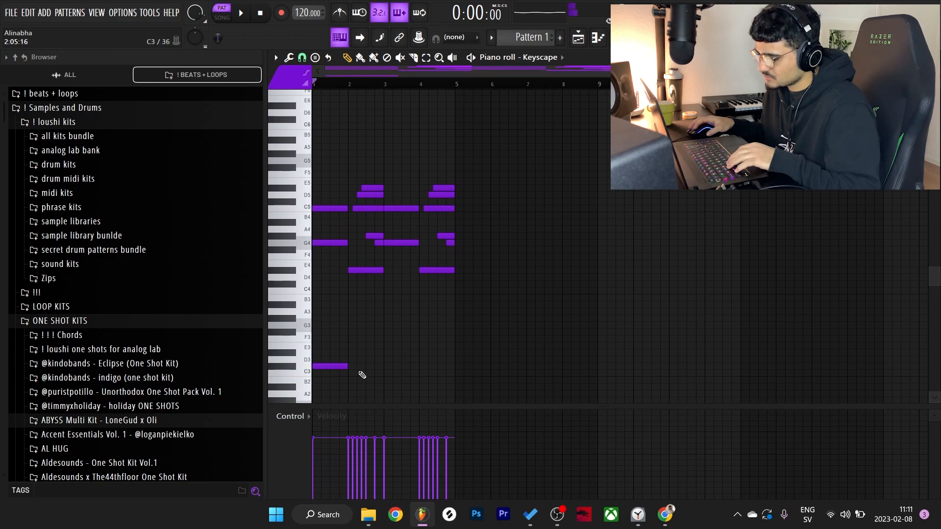
pyautogui.moveTo(345, 367); pyautogui.dragTo(382, 374)
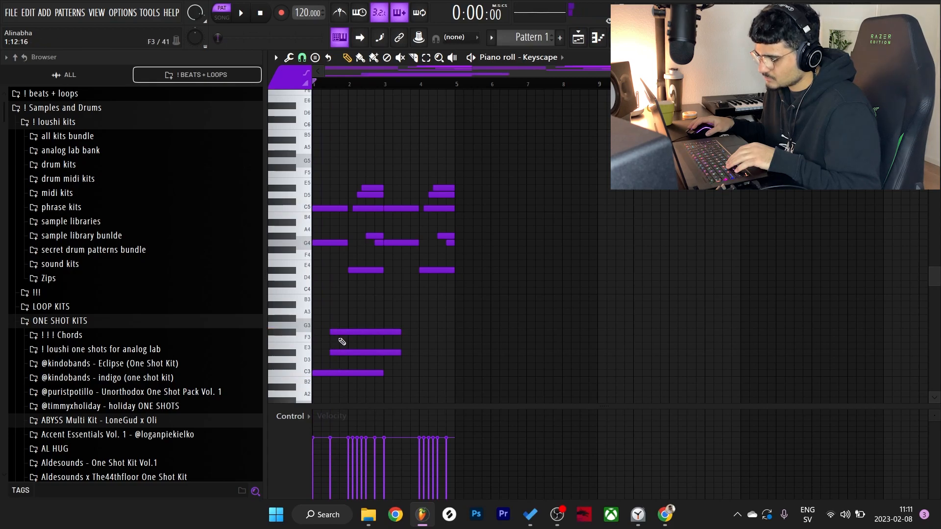
pyautogui.click(243, 13)
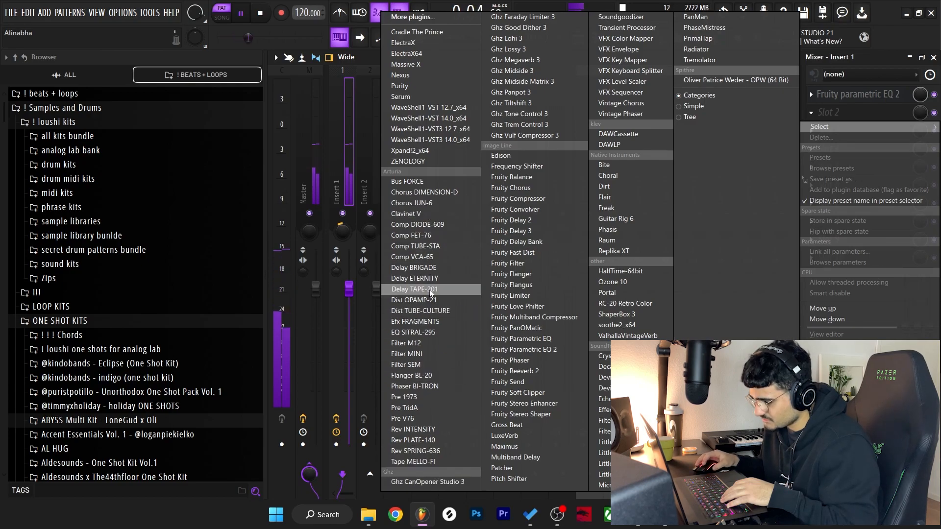
# - Load a second effect plugin into Slot 2 of mixer Insert 1, after the parametric EQ
pyautogui.click(414, 300)
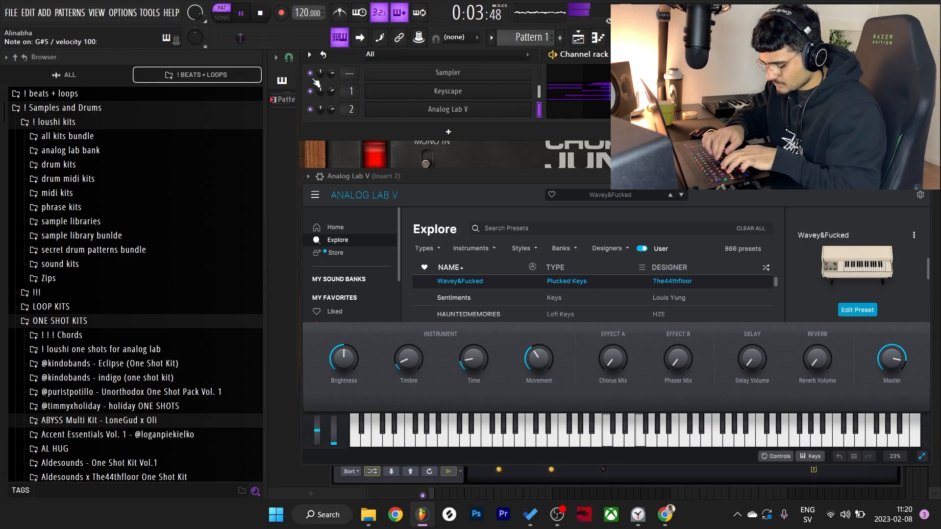
# - Load the Plucked Keys preset into the new Analog Lab V channel
pyautogui.click(276, 13)
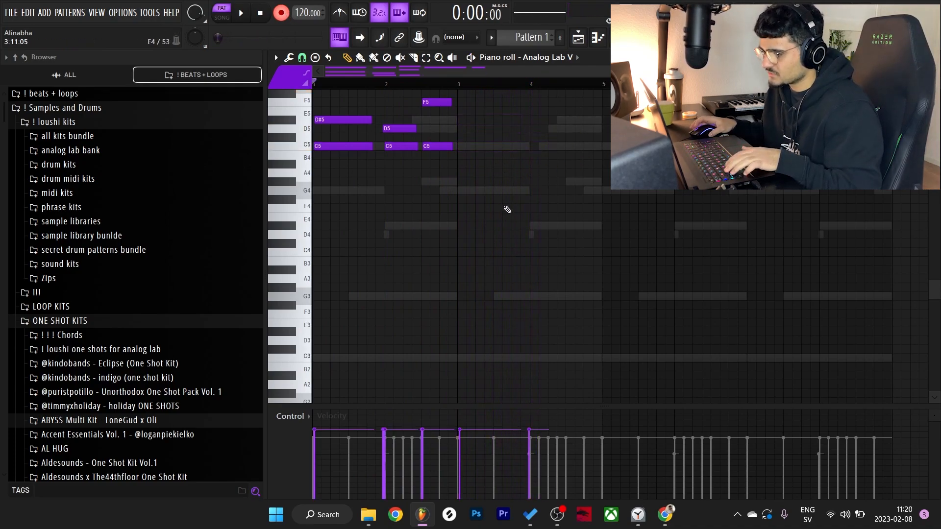
# - Draw C5/D#5/G5 chord notes for Analog Lab V and repeat them across the bars
pyautogui.click(239, 14)
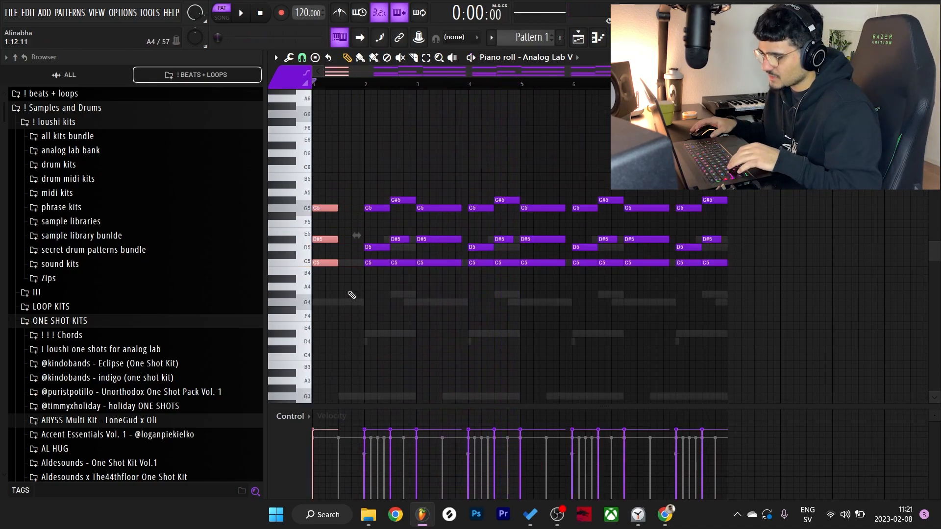
pyautogui.click(331, 153)
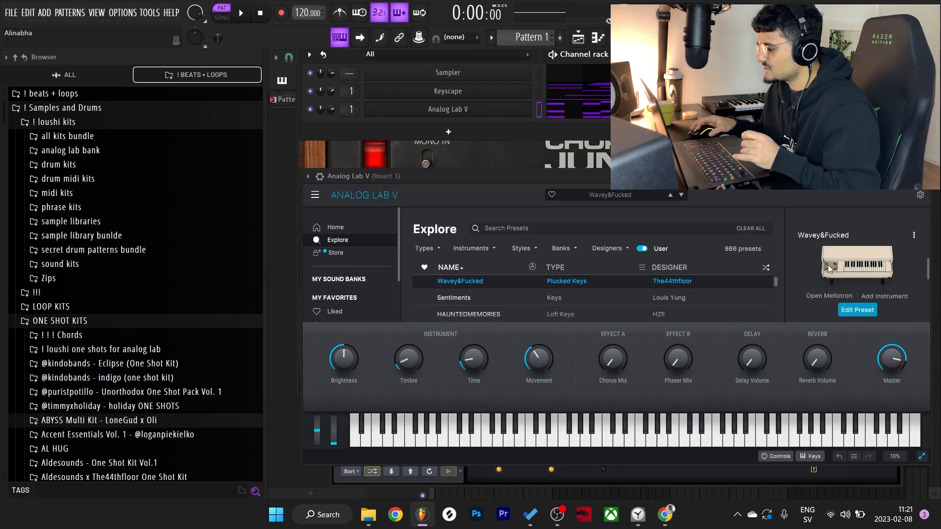
# - Close the Analog Lab V window and show the mixer with Insert 2 selected
pyautogui.click(243, 14)
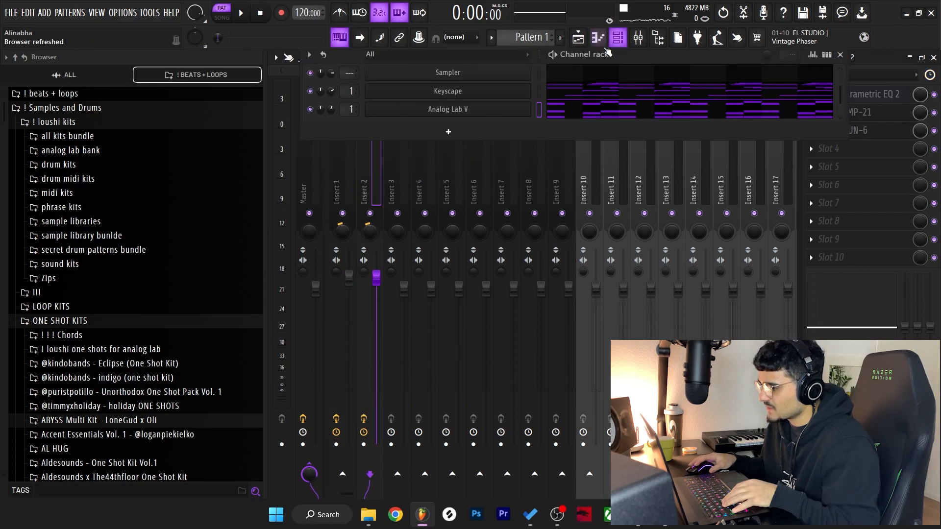
# - Reset Insert 2's pan to centre, hide the EQ, and load Delay TAPE-201 into Slot 4
pyautogui.rightClick(368, 229)
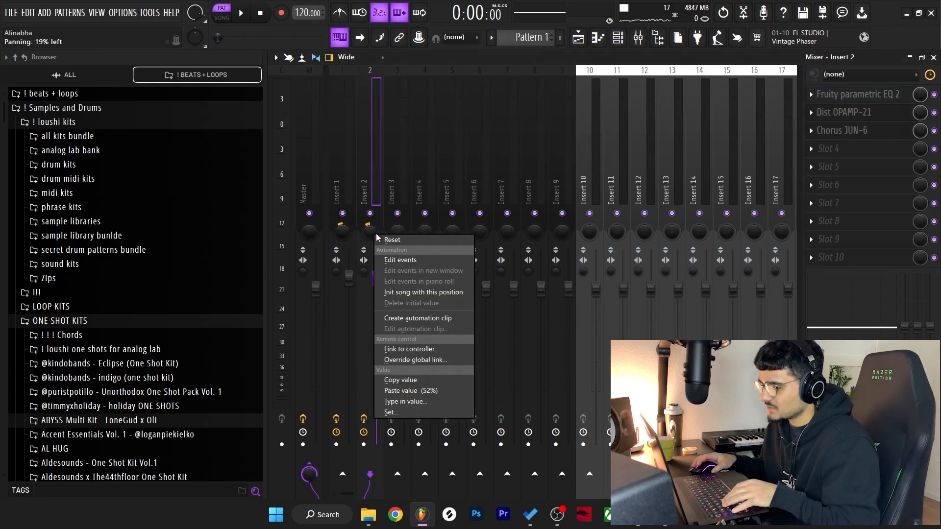
pyautogui.click(859, 94)
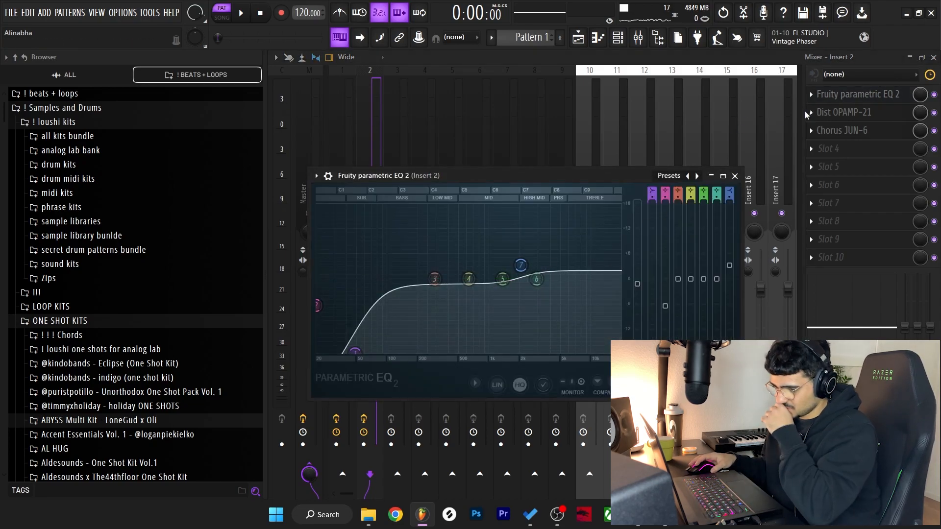
pyautogui.click(735, 177)
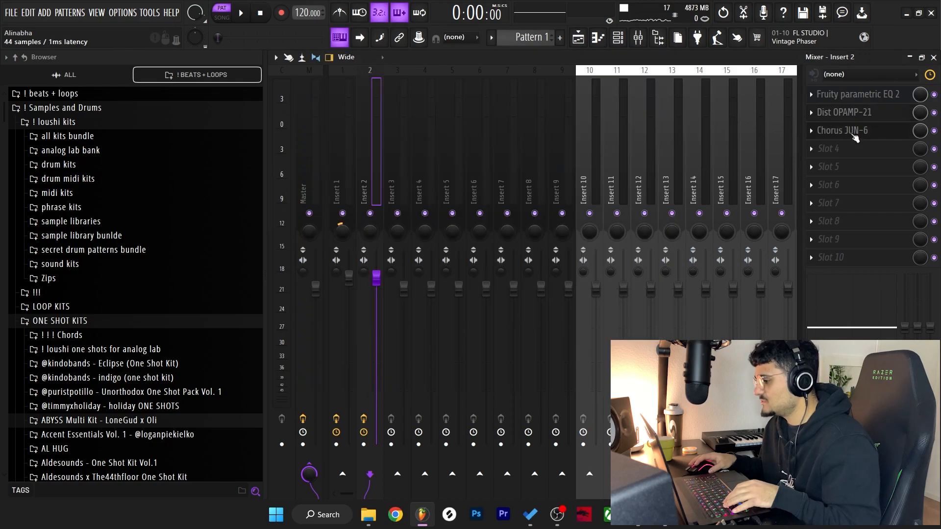
pyautogui.click(827, 149)
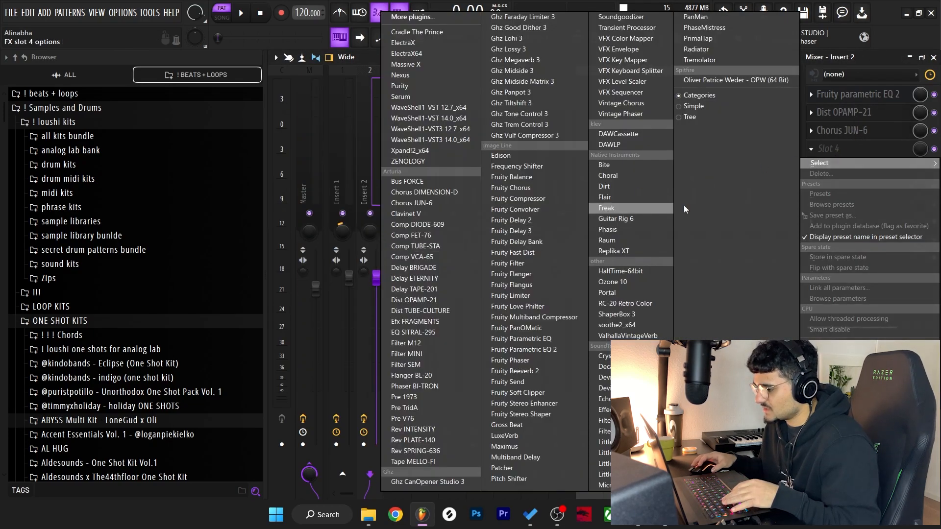
pyautogui.click(621, 114)
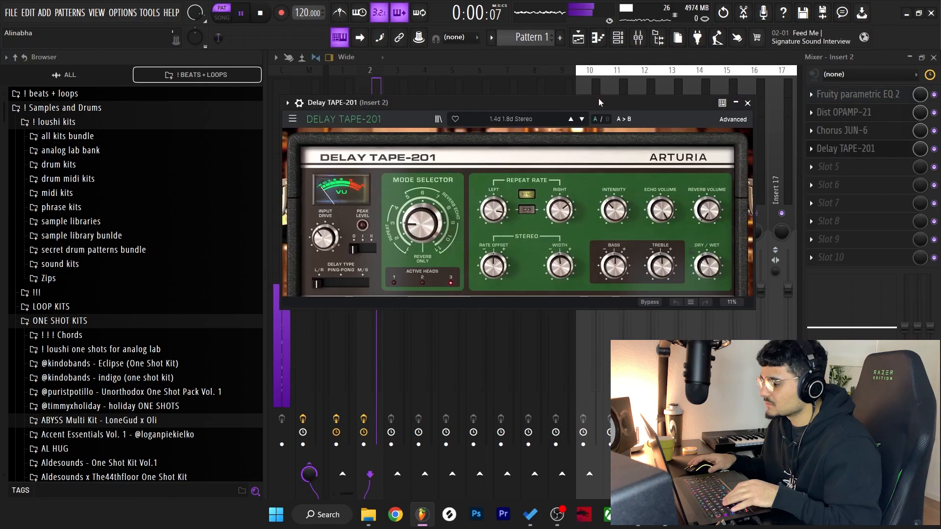
# - Audition Delay TAPE-201 presets on Insert 2 and pick a tape delay from the browser
pyautogui.click(583, 119)
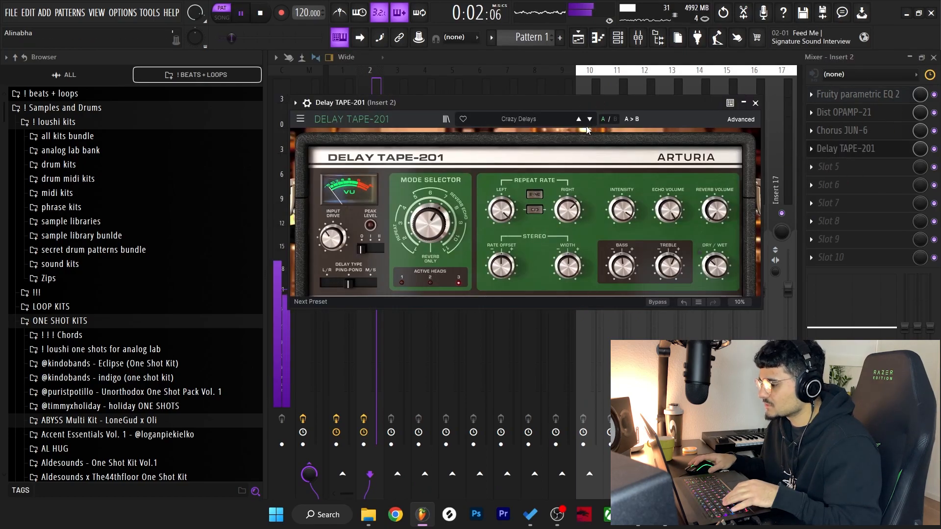
pyautogui.click(518, 118)
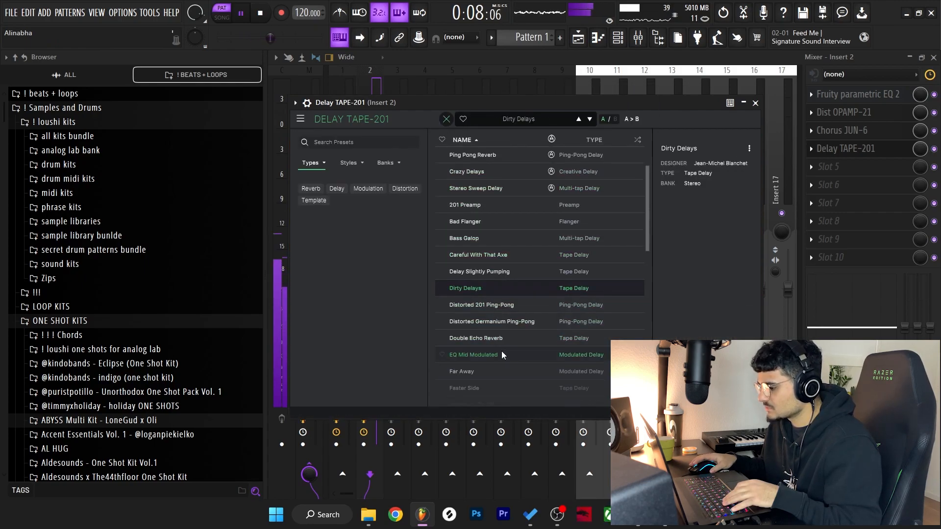
pyautogui.click(481, 305)
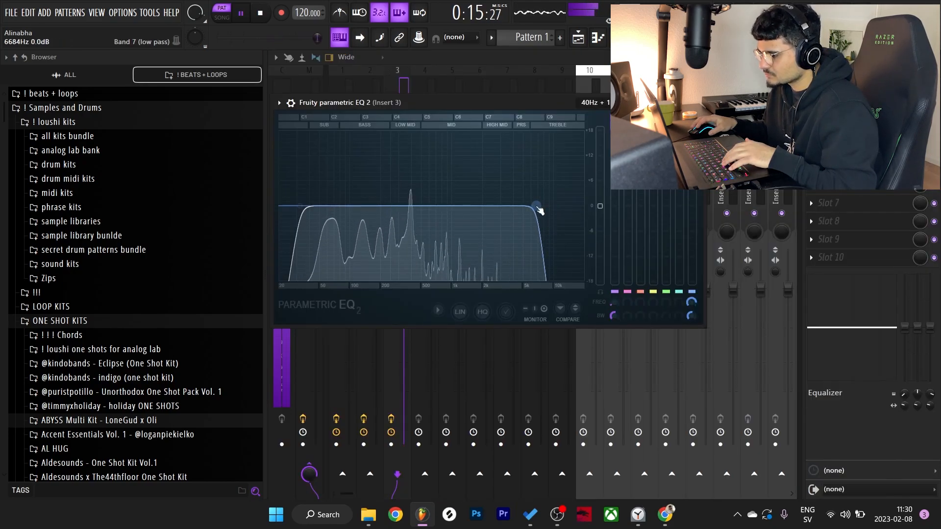
# - Lower band 7 of Insert 3's Parametric EQ 2 to about 6.7 kHz to roll off highs
pyautogui.moveTo(536, 205); pyautogui.dragTo(547, 206)
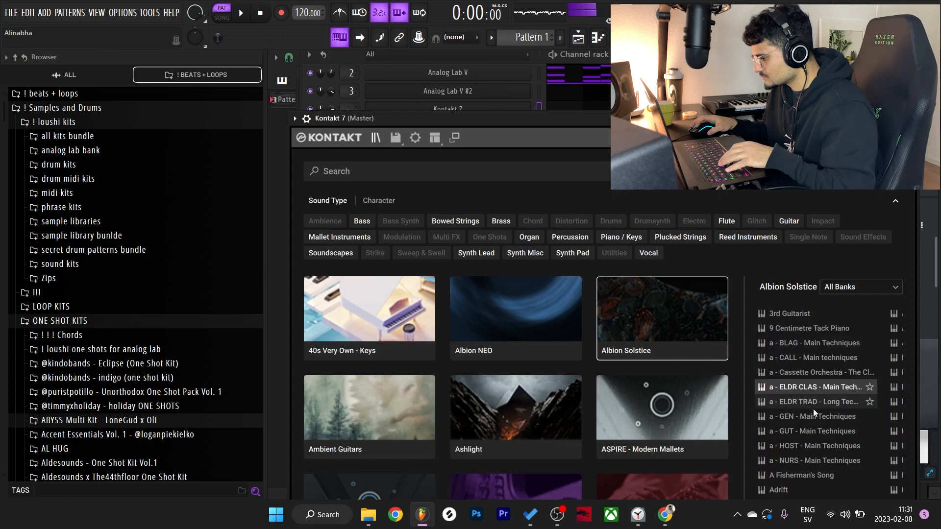
pyautogui.scroll(-3)
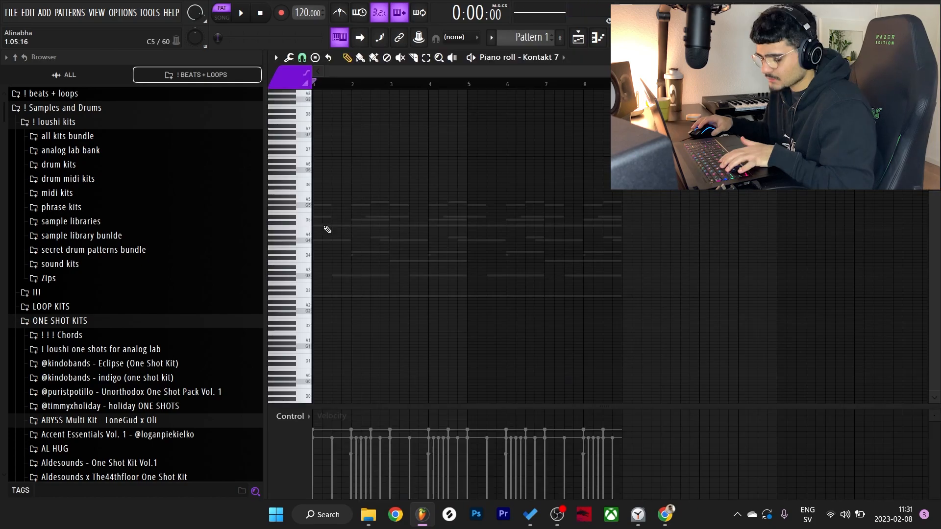
# - Draw a two-bar held opening note for Kontakt 7 and add the next melody note
pyautogui.moveTo(314, 204); pyautogui.dragTo(389, 204)
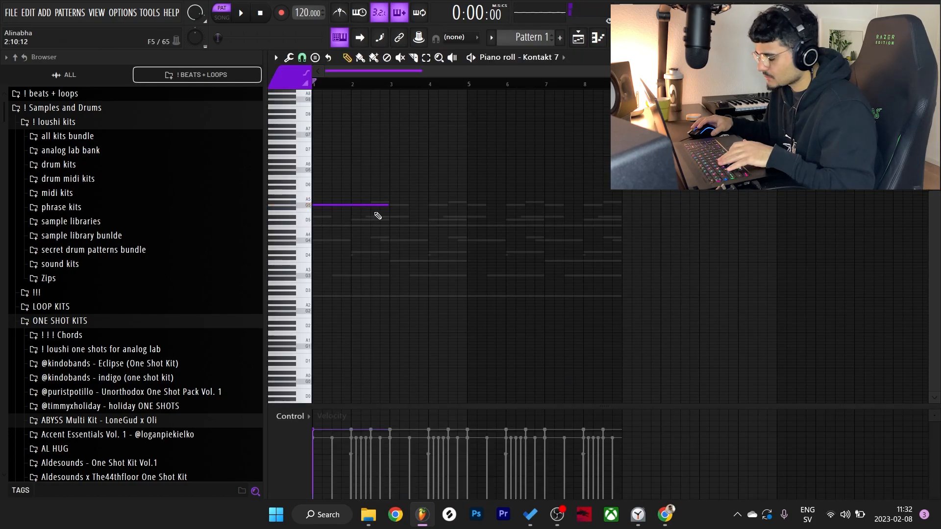
pyautogui.click(245, 14)
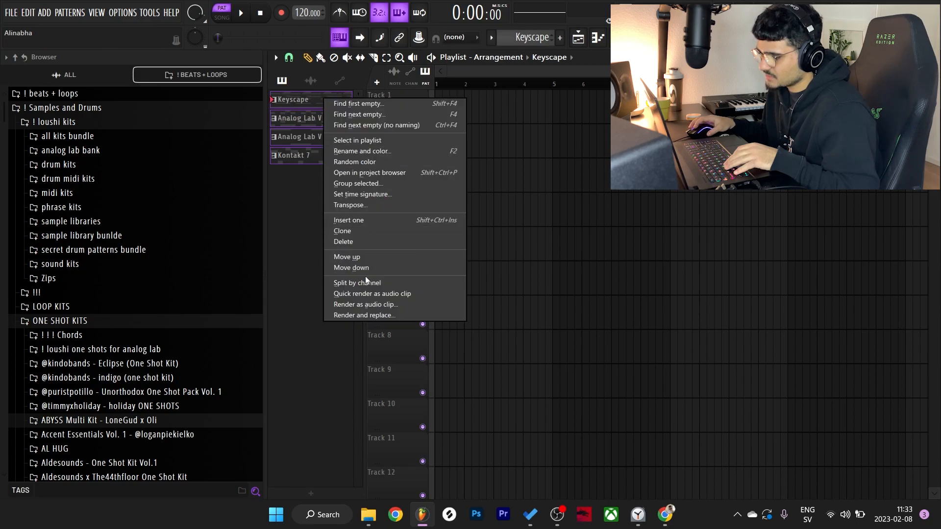
# - Render the instrument patterns as audio clips on their playlist tracks
pyautogui.click(364, 304)
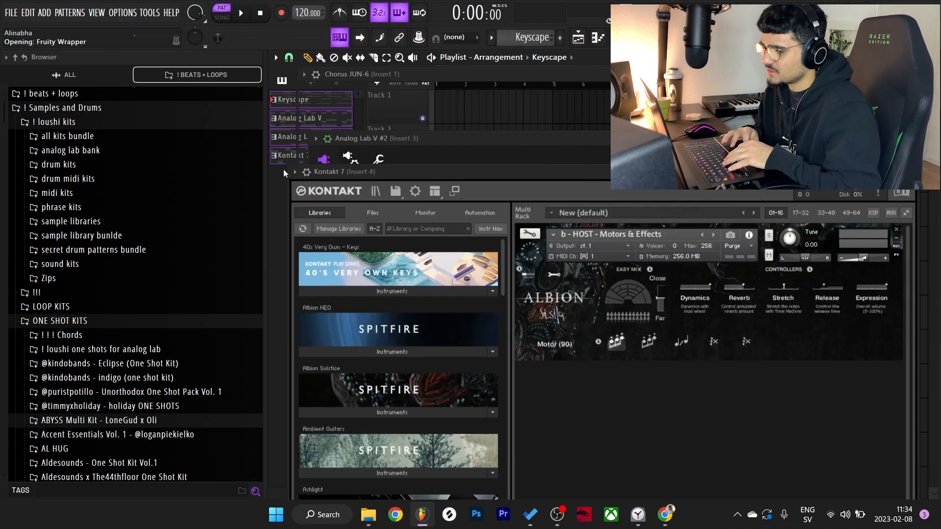
pyautogui.click(242, 14)
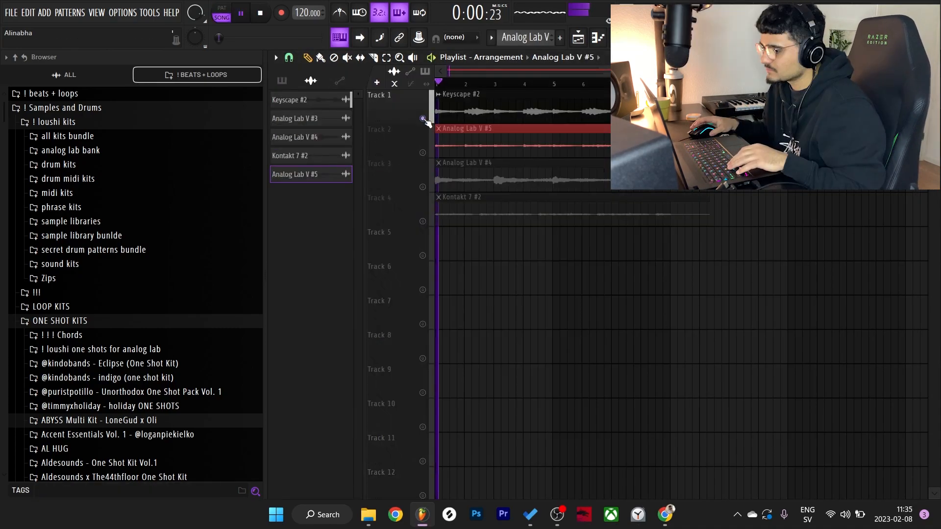